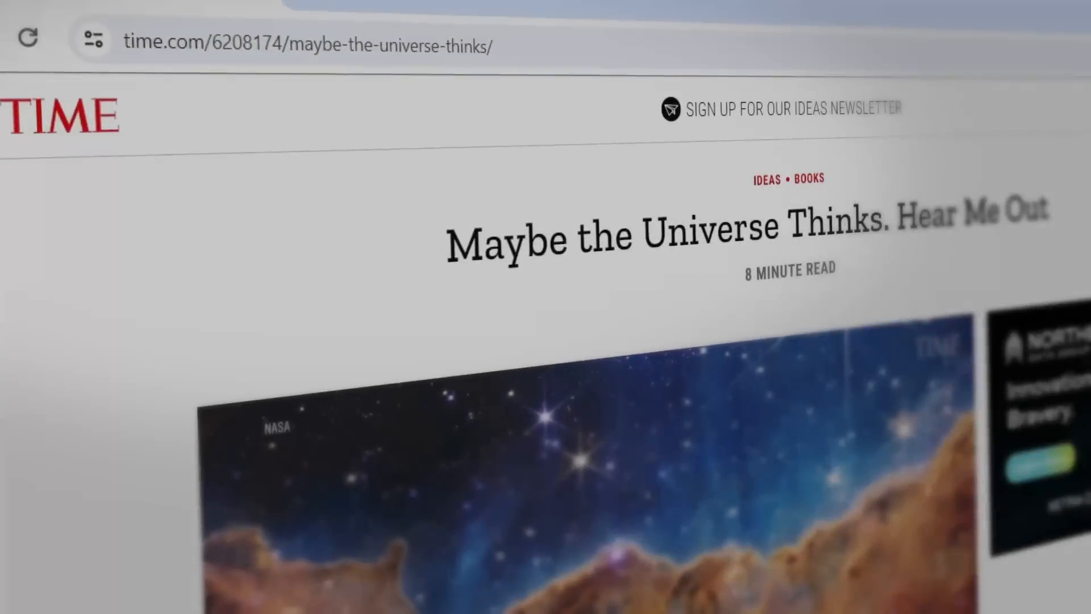
scroll("down", 3)
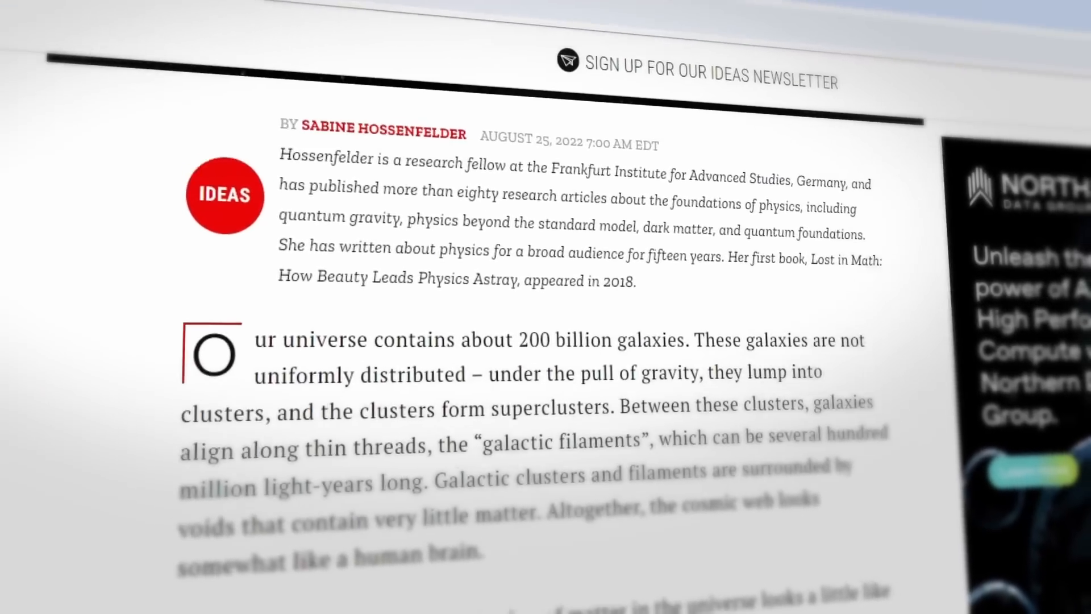
scroll("down", 3)
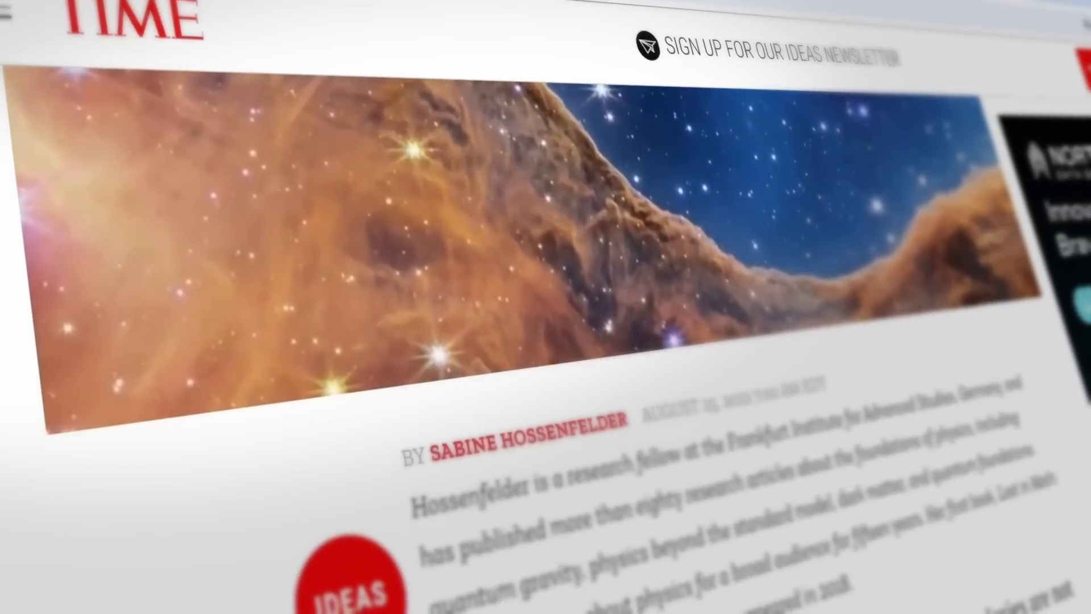
scroll("down", 3)
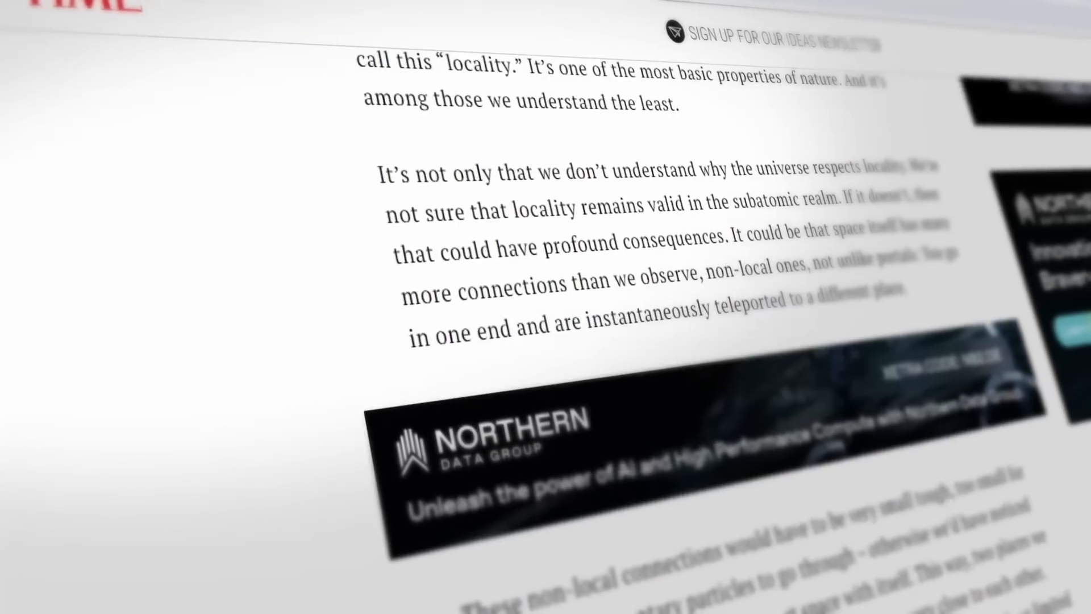
scroll("down", 3)
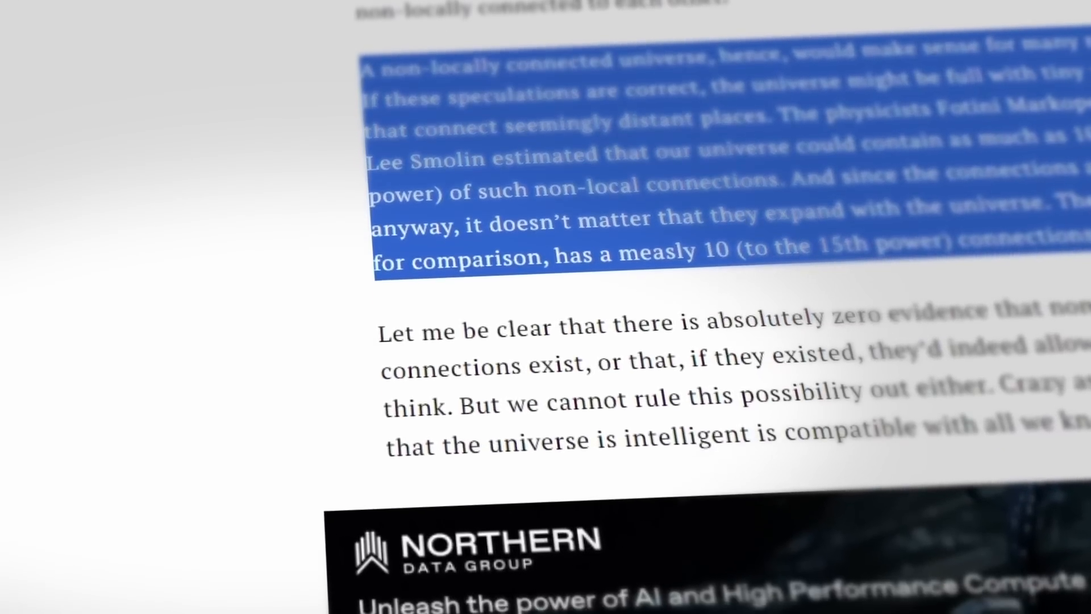
scroll("down", 3)
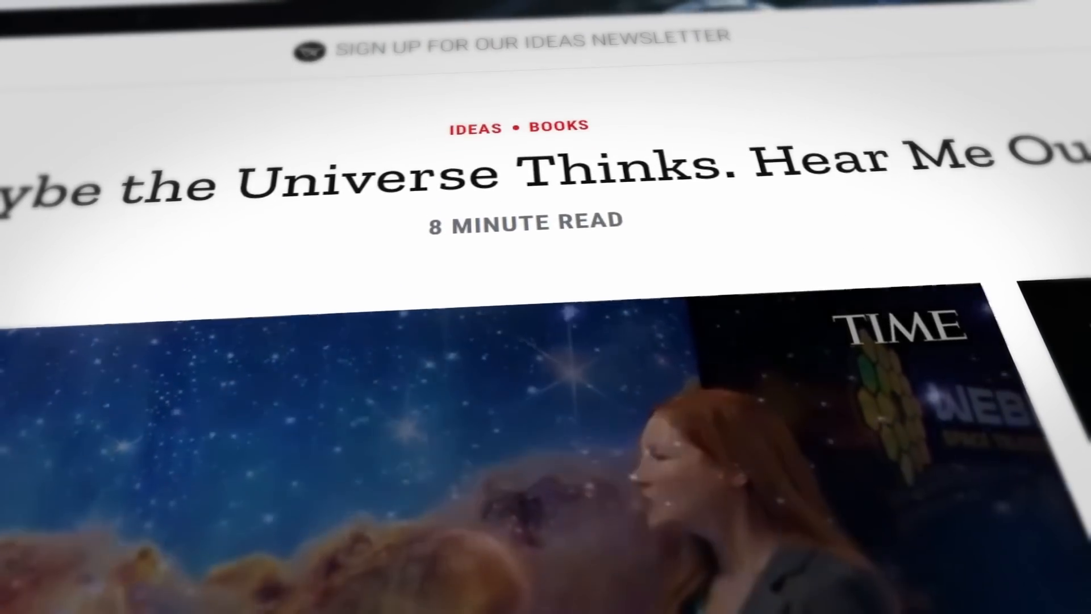
scroll("down", 3)
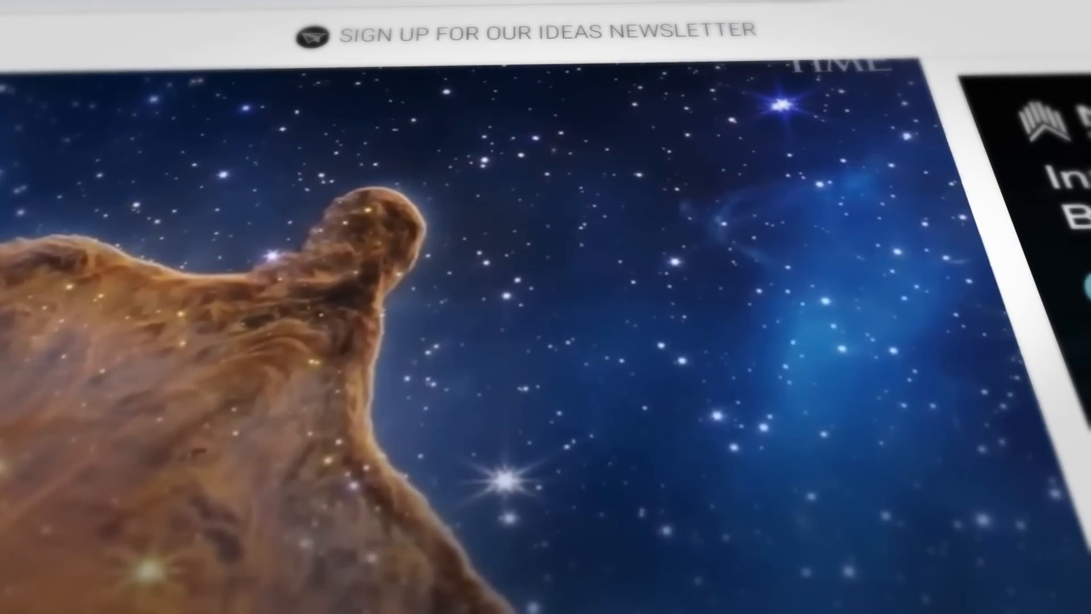
scroll("down", 3)
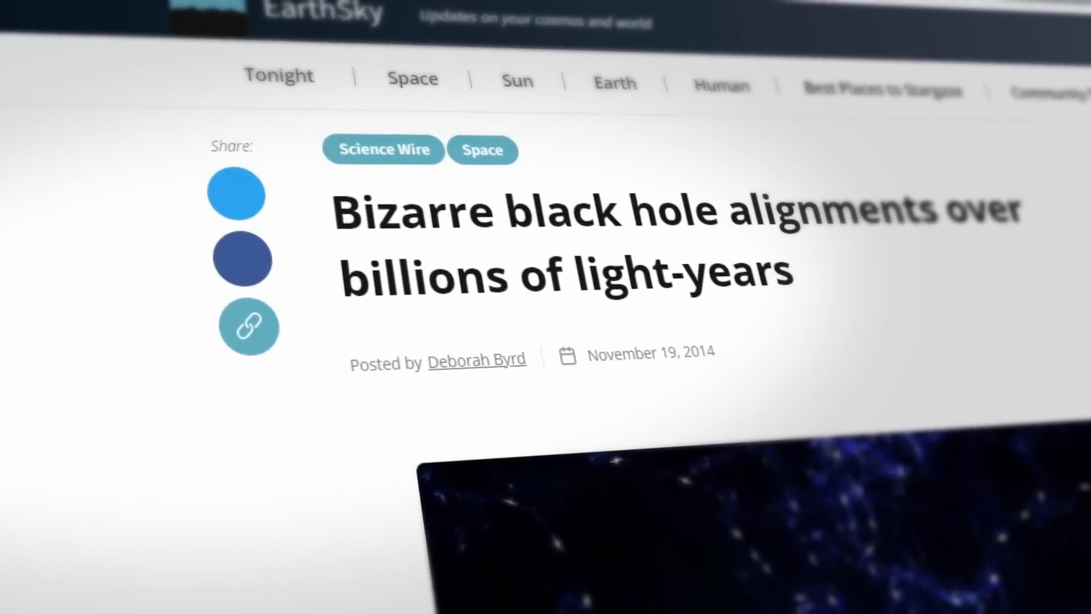
scroll("down", 3)
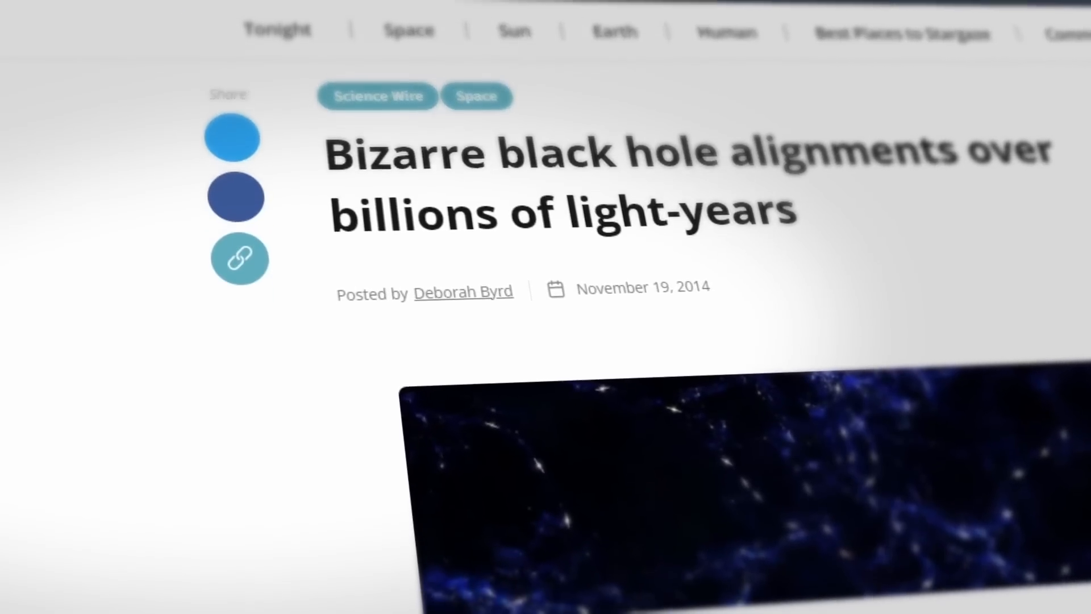
scroll("down", 3)
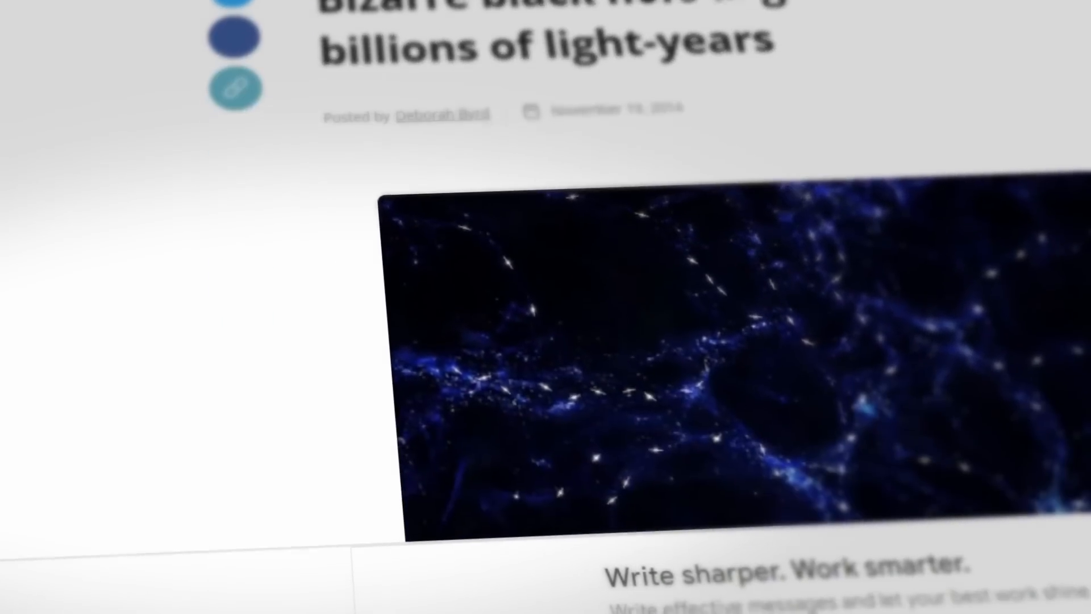